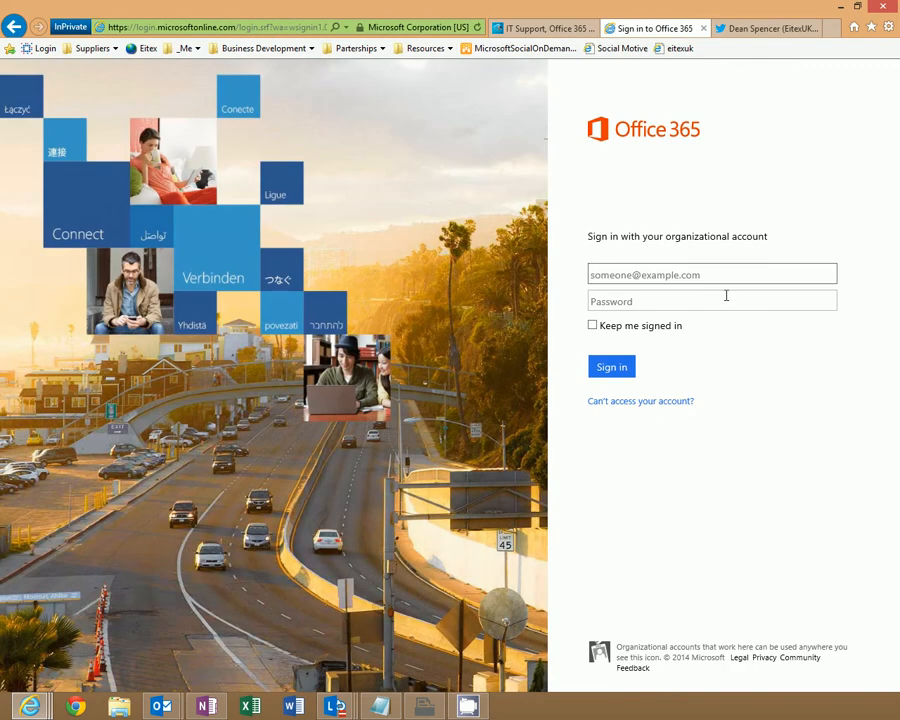
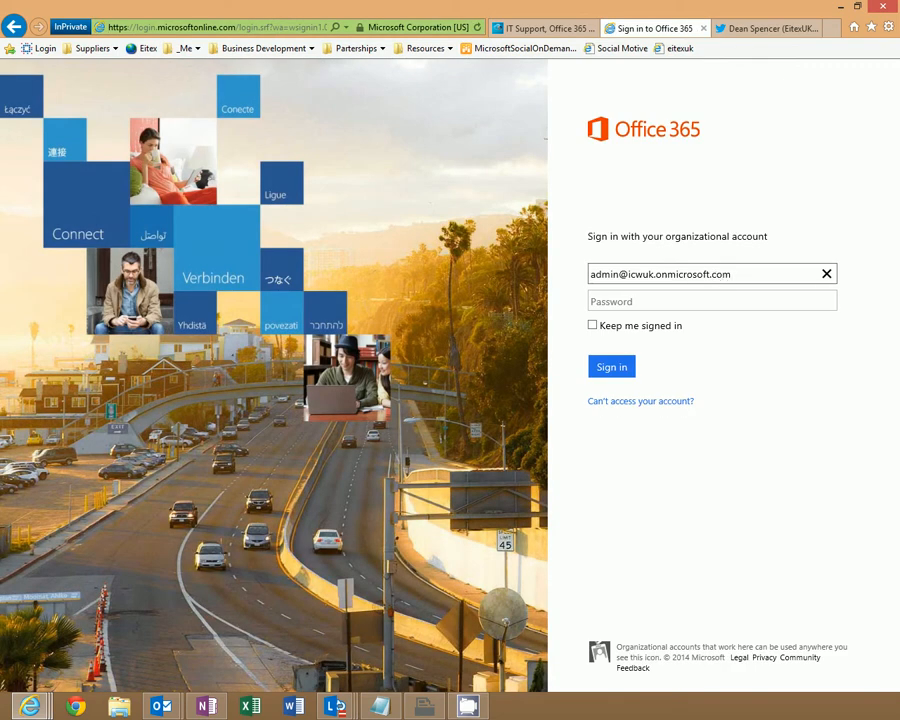
click(710, 300)
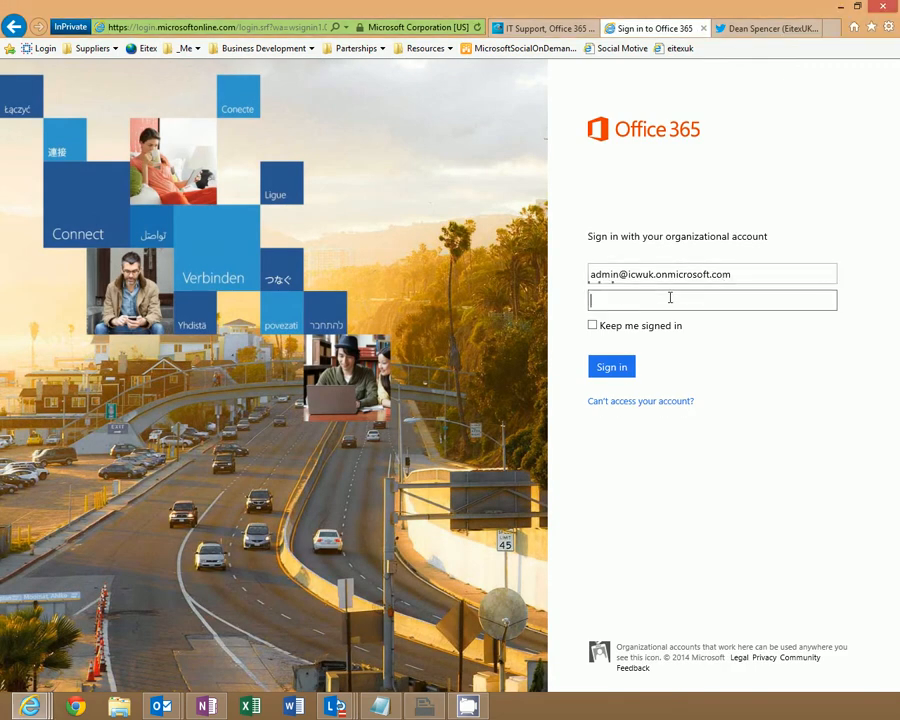
click(612, 366)
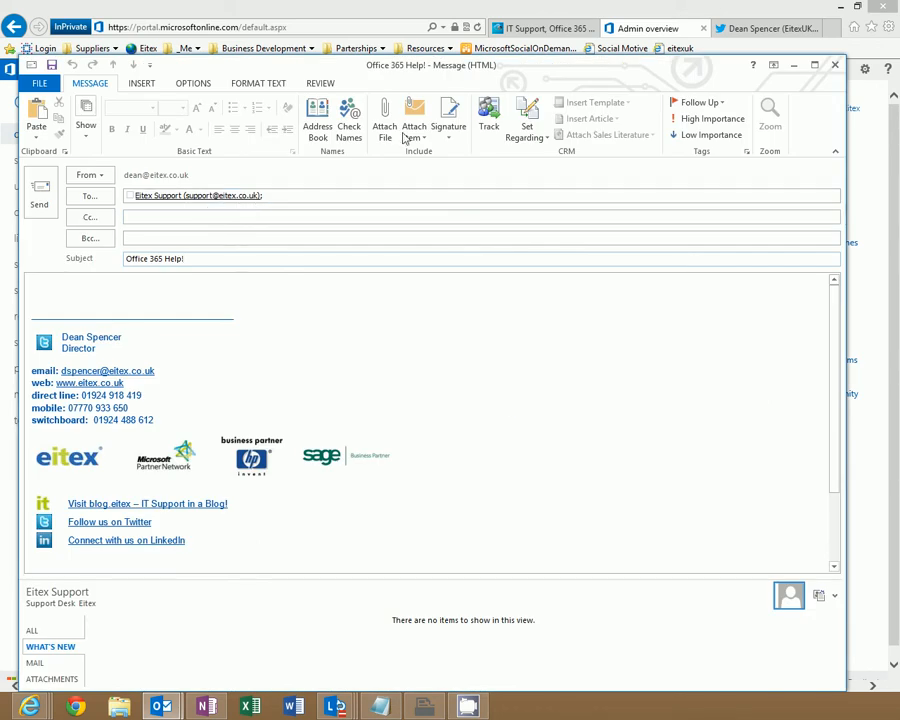
click(648, 28)
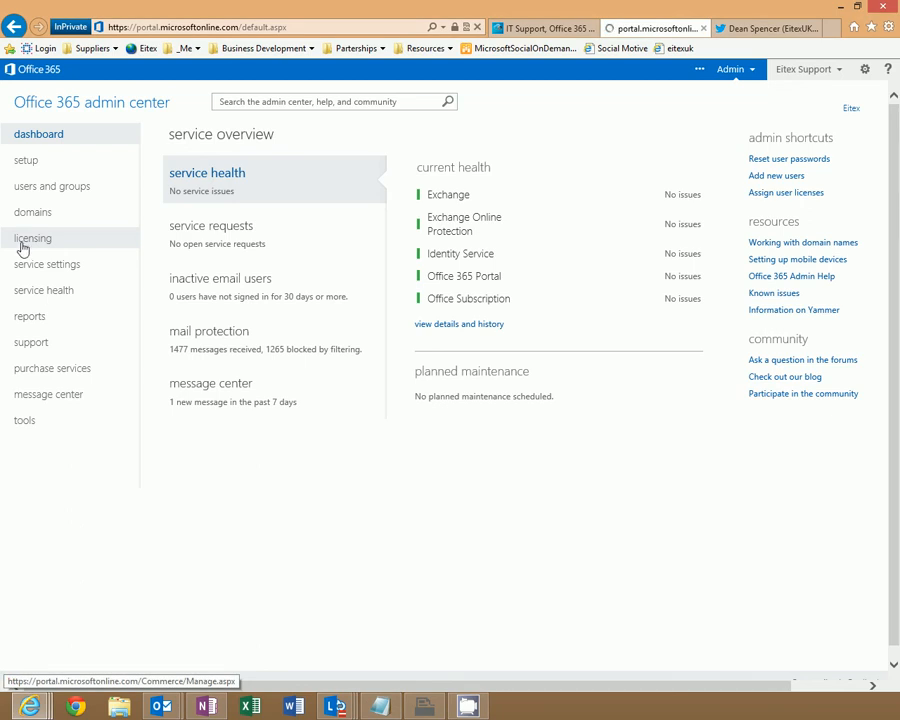
Step: From Licensing, show the Exchange Online (Plan 1) subscription with 4 licenses at £10.40 per month
click(32, 238)
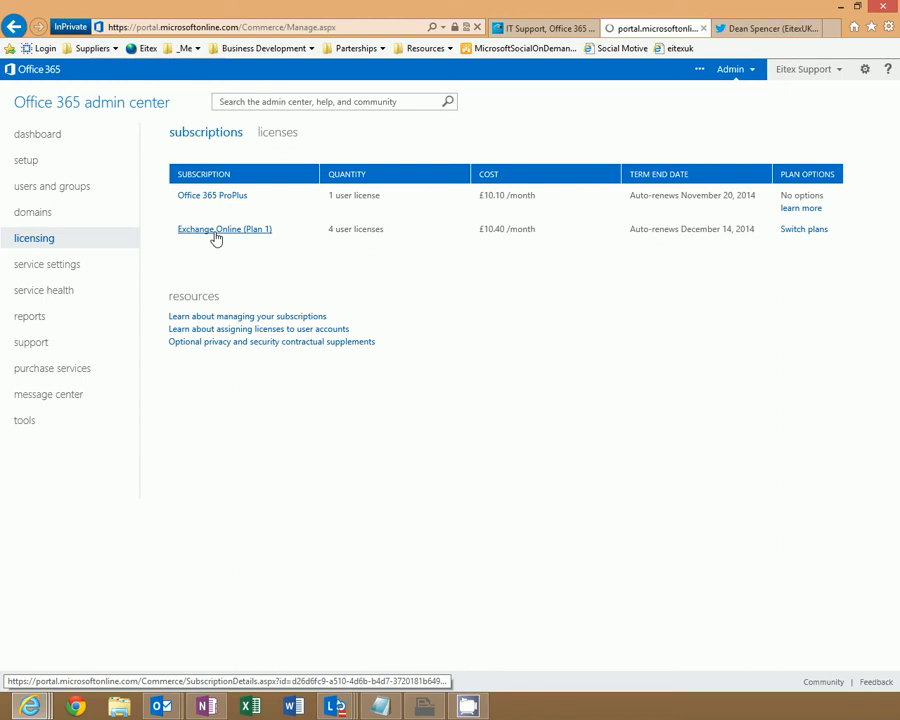
click(224, 228)
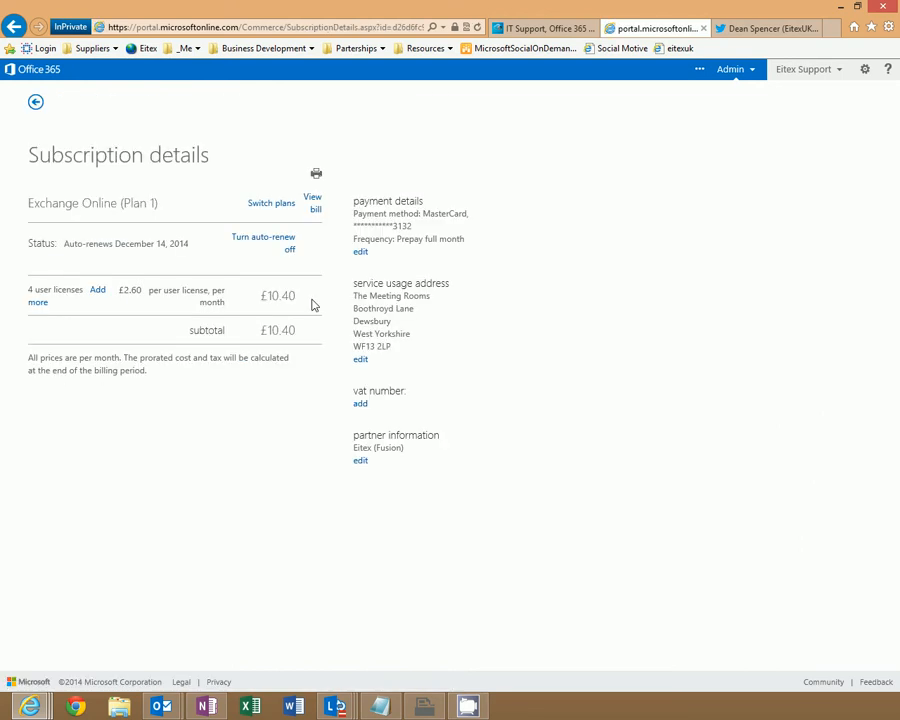
mouse_move(312, 200)
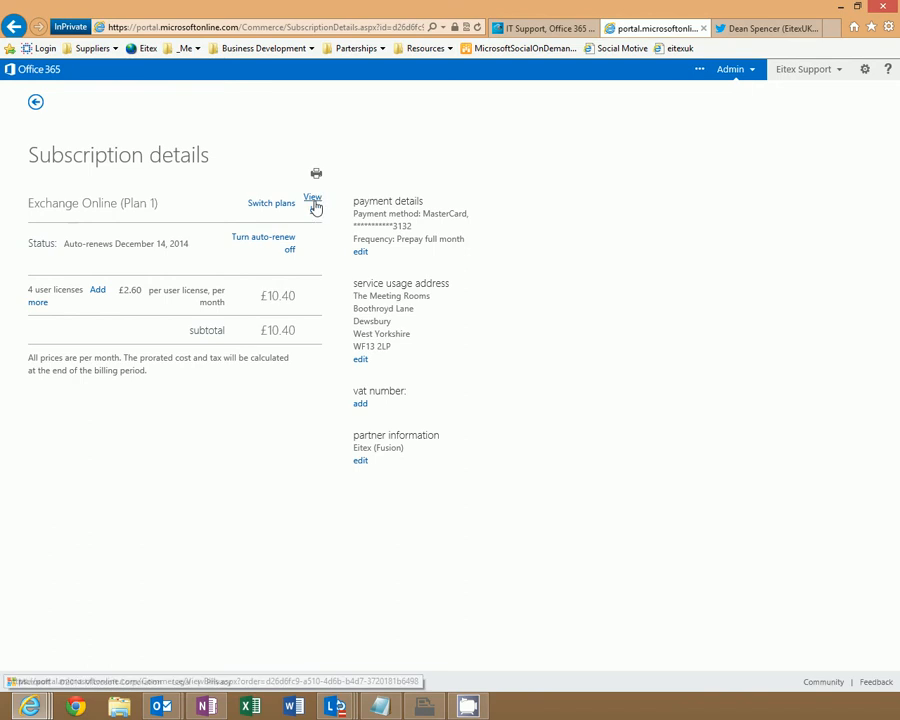
Step: View the online bill for the 15/11/2013–14/12/2013 period, totalling GBP 10.40
click(312, 198)
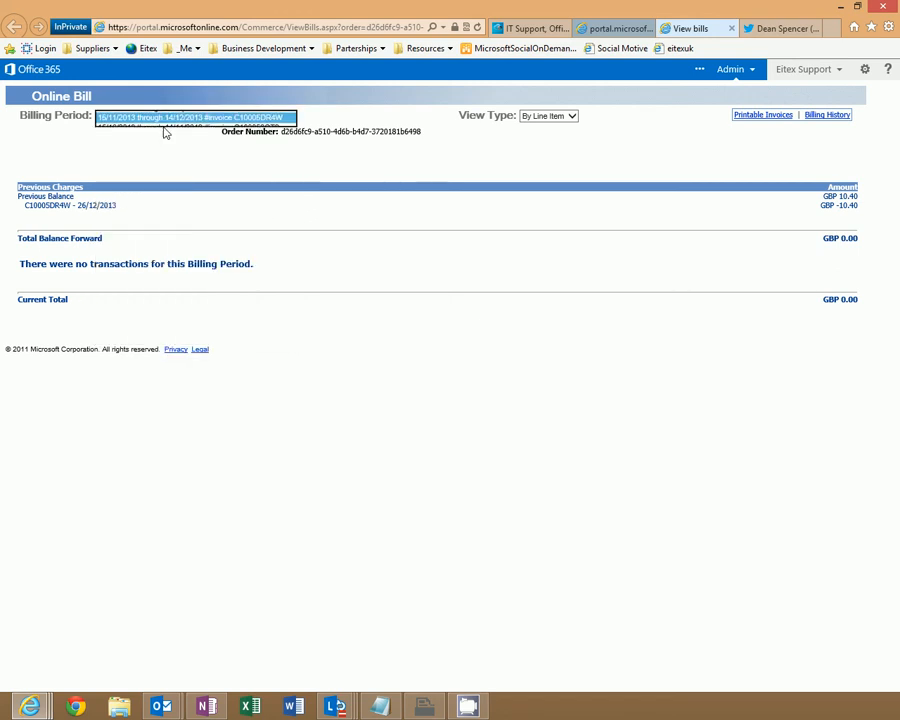
click(192, 116)
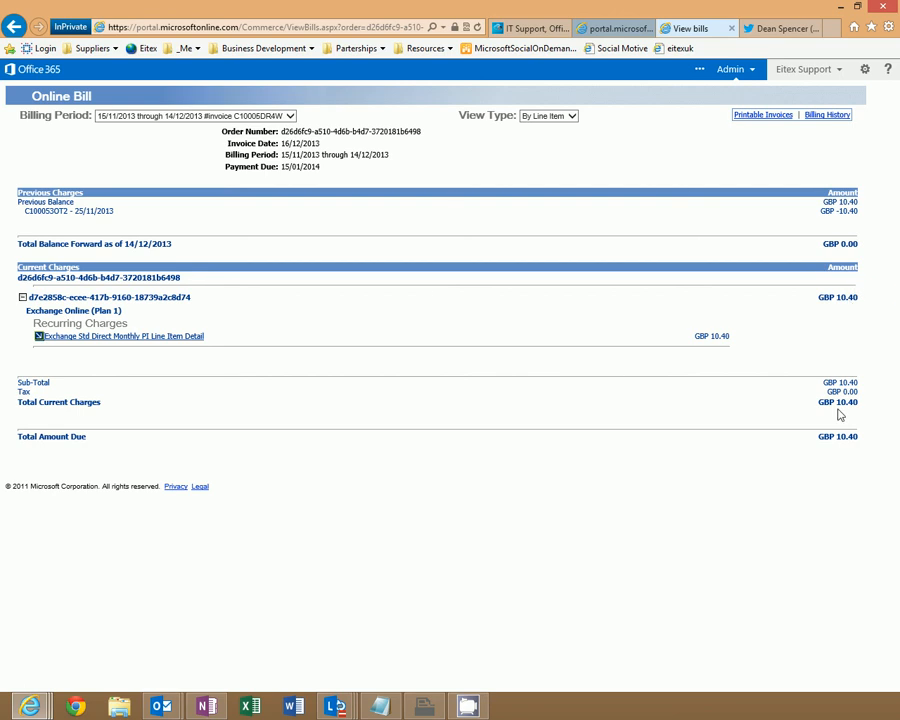
mouse_move(762, 120)
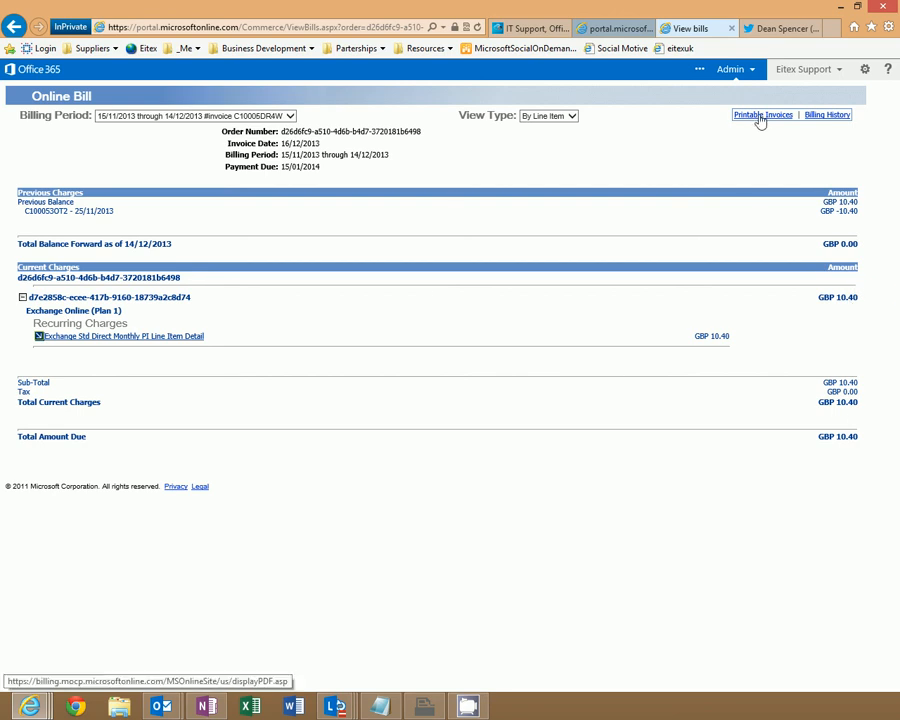
Step: Show the printable invoices listing the invoice PDF, then the company Twitter profile
click(748, 114)
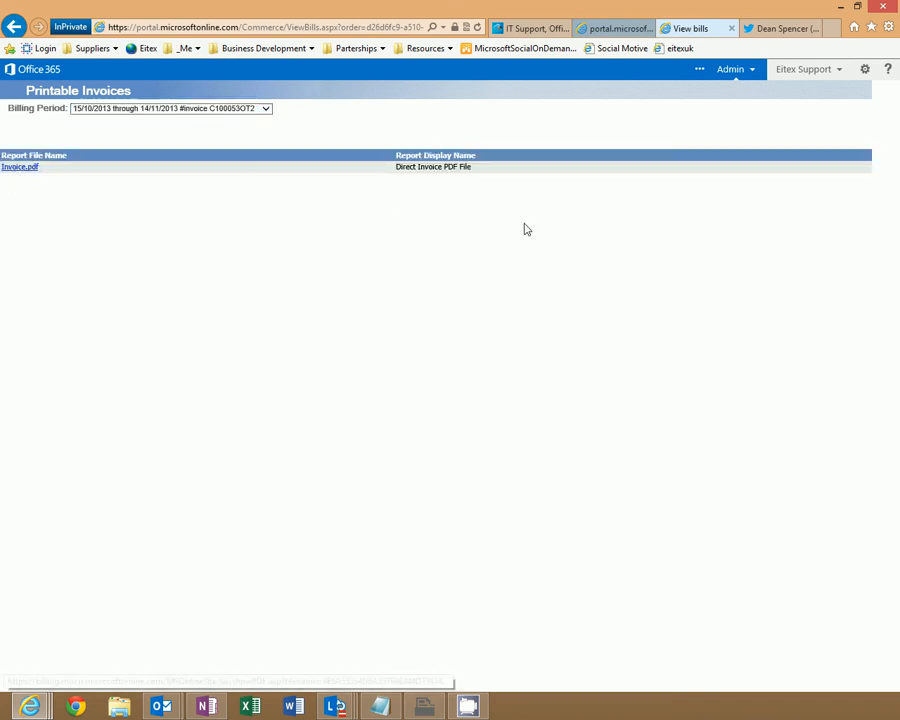
click(780, 28)
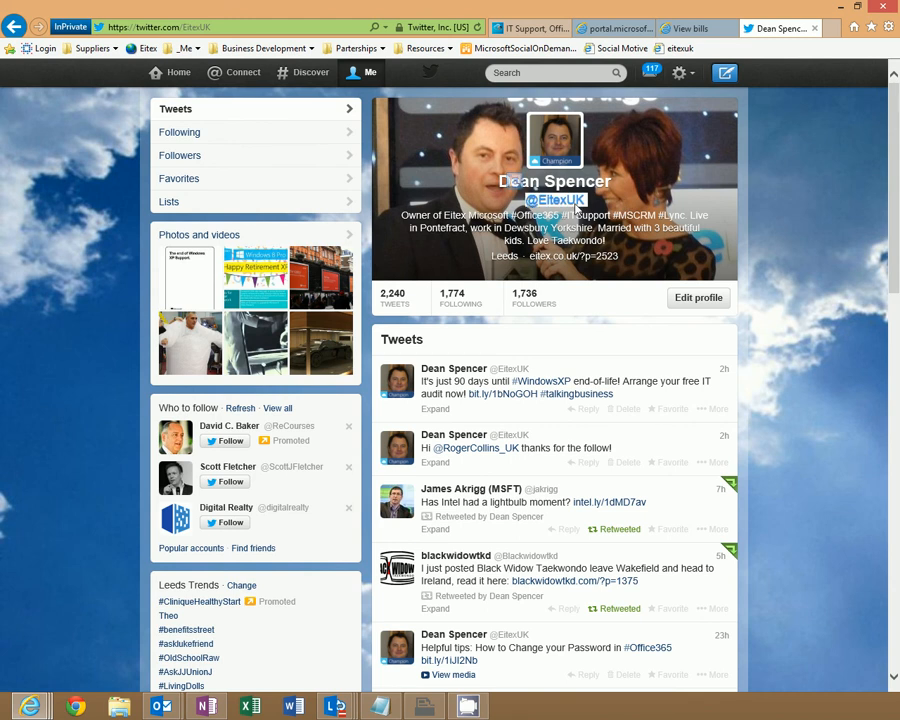
mouse_move(616, 242)
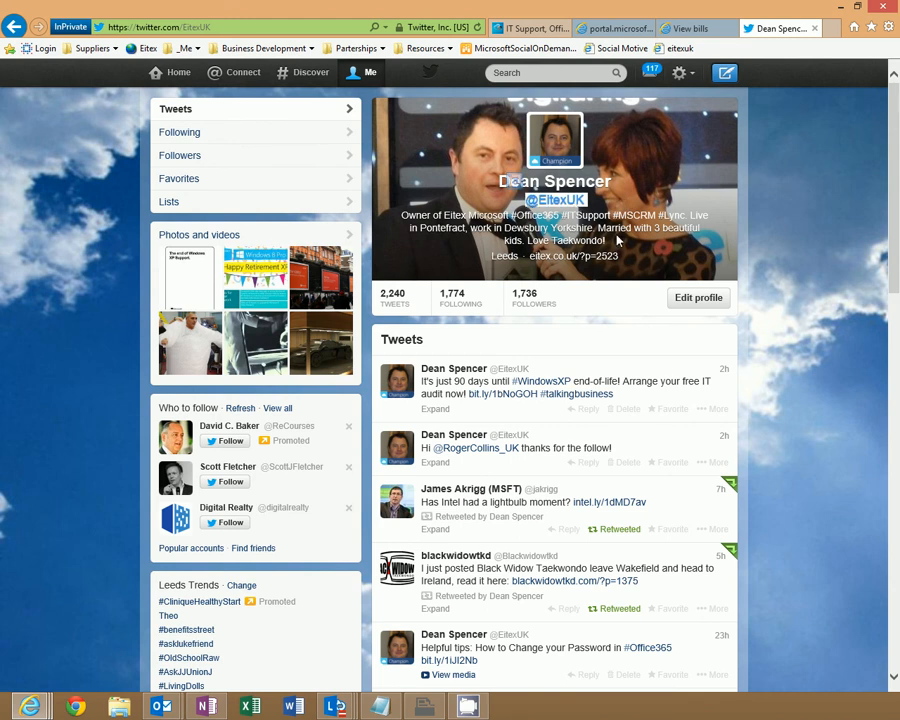
mouse_move(718, 244)
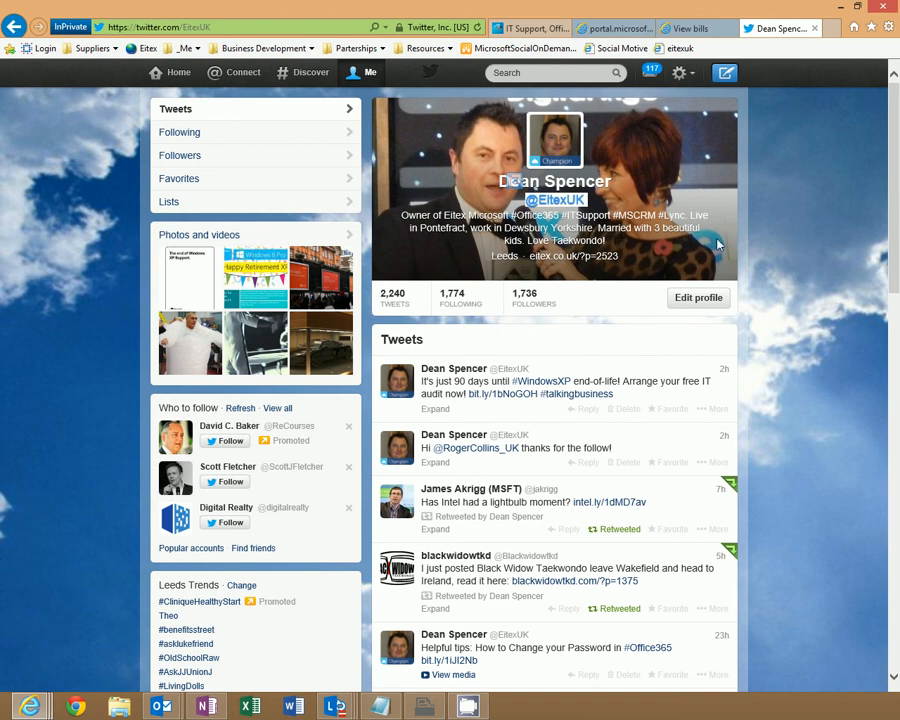